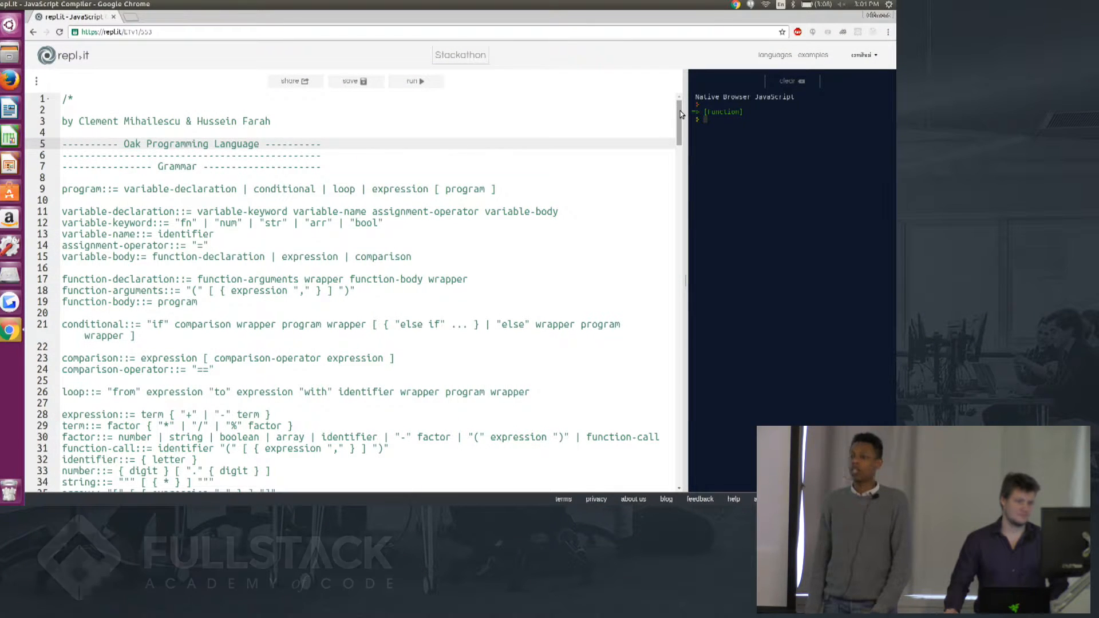
Scroll through the interpreter code and highlight the variable declaration grammar rules.
{"action": "scroll", "scroll_direction": "down", "scroll_amount": 3}
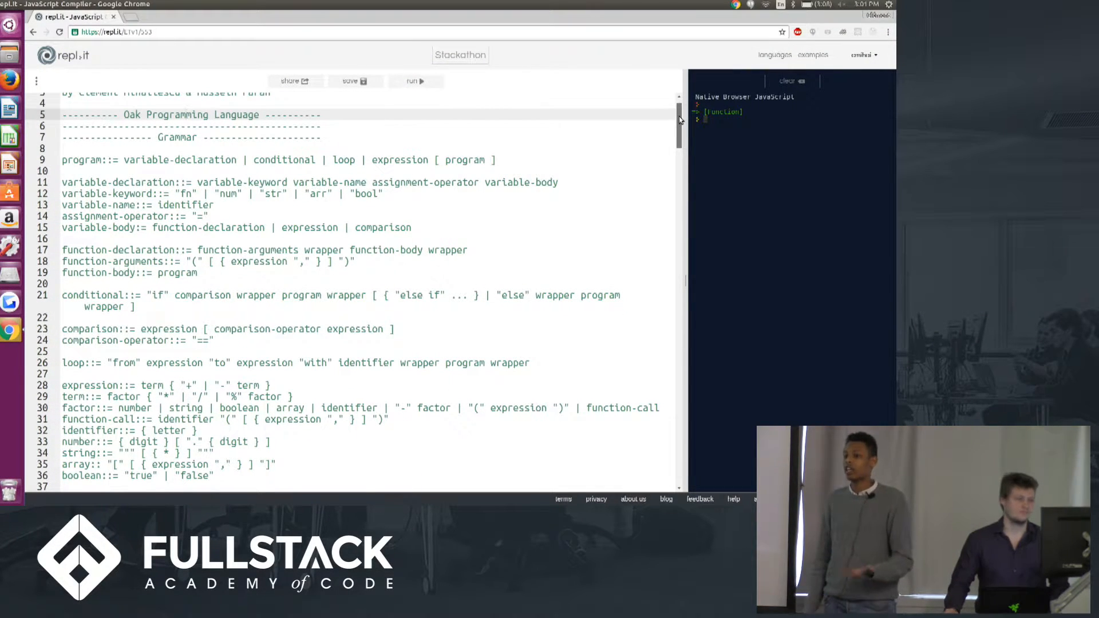
{"action": "scroll", "scroll_direction": "down", "scroll_amount": 3}
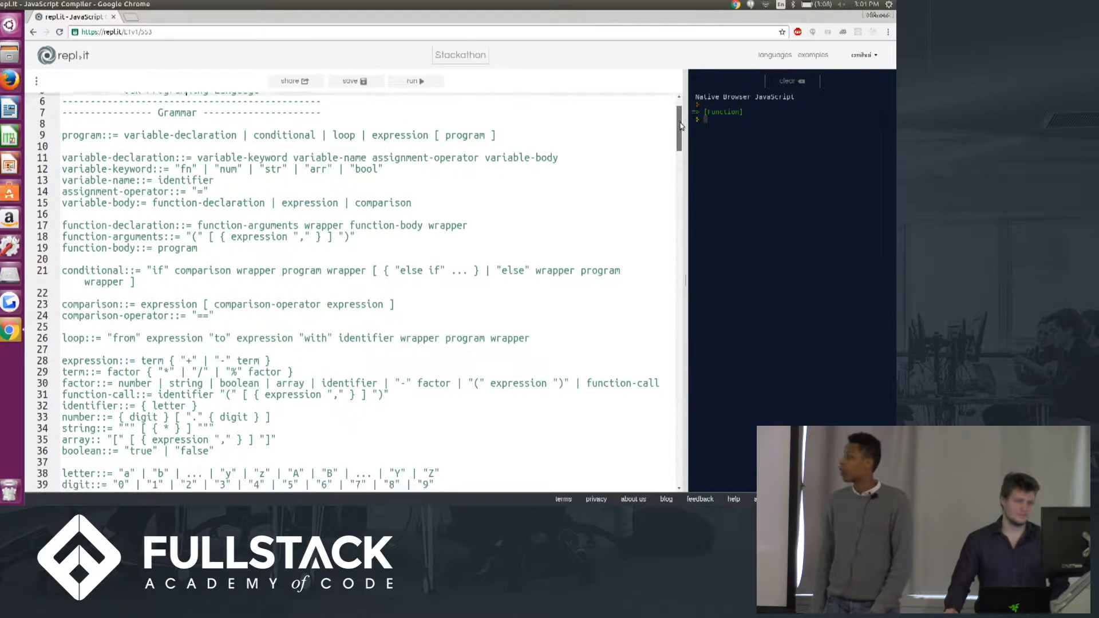
{"action": "scroll", "scroll_direction": "down", "scroll_amount": 3}
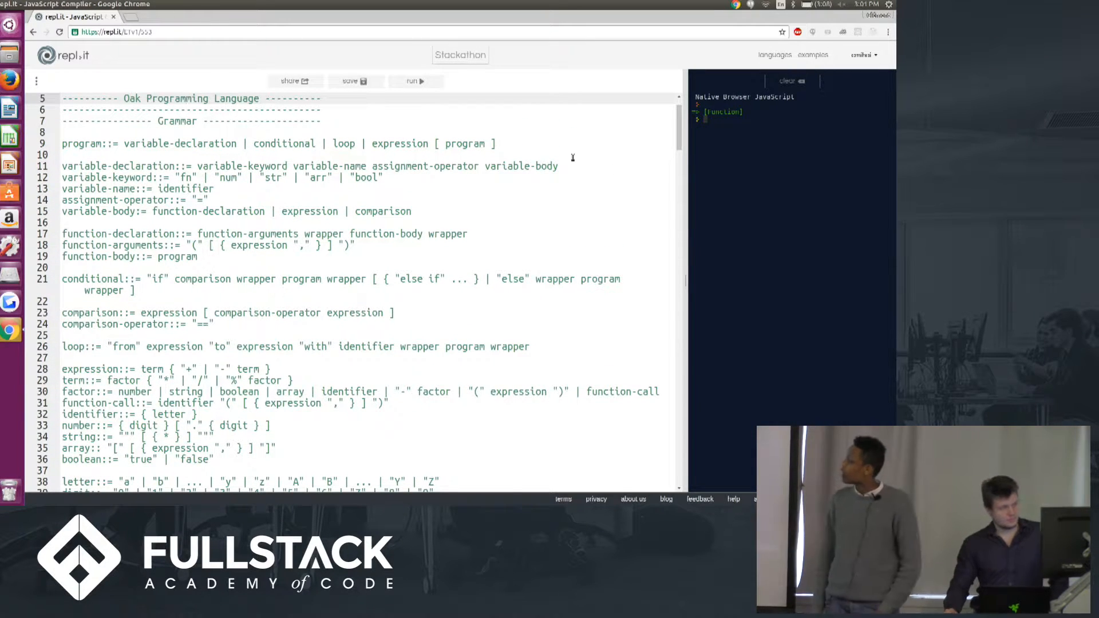
{"action": "mouse_move", "coordinate": [521, 154]}
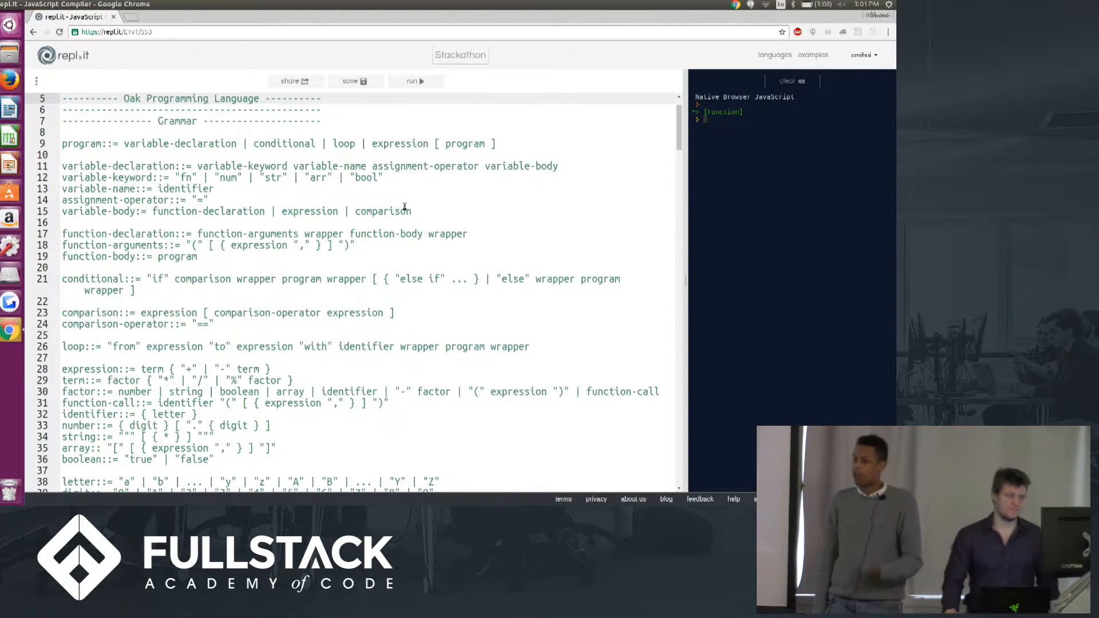
{"action": "double_click", "coordinate": [241, 165]}
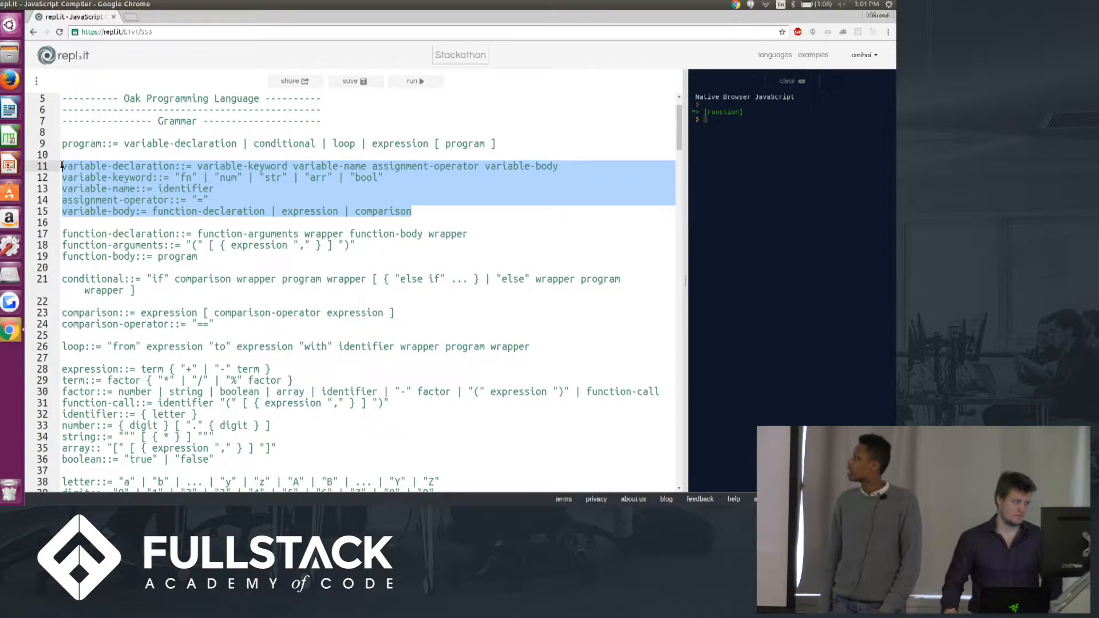
{"action": "left_click", "coordinate": [91, 278]}
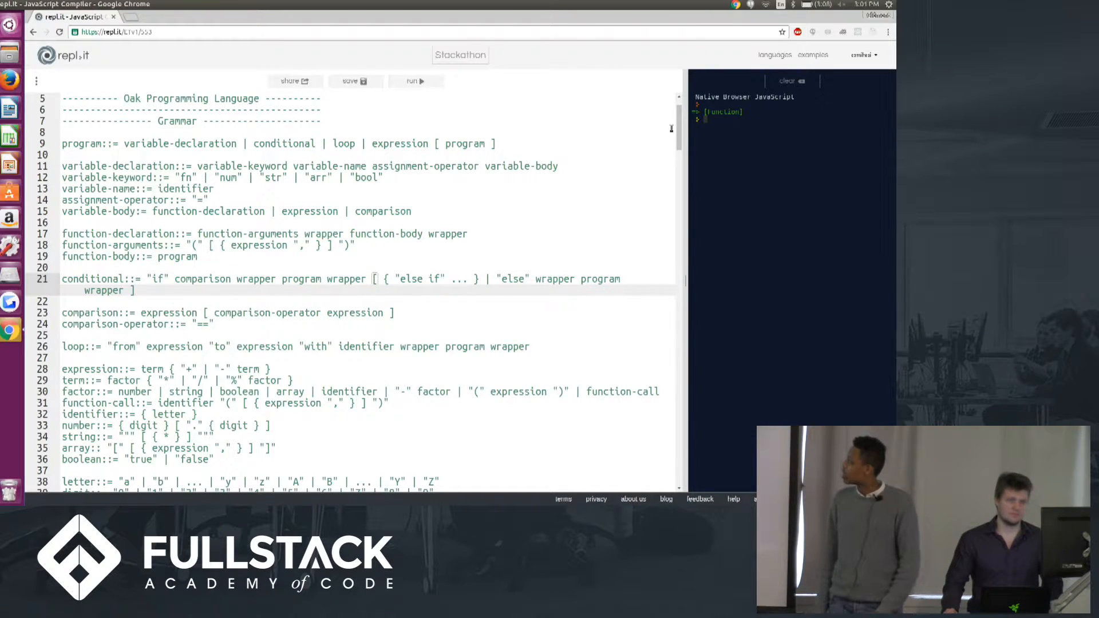
Scroll further and type 'return this.peek() === ":";' into the parser code.
{"action": "scroll", "scroll_direction": "down", "scroll_amount": 3}
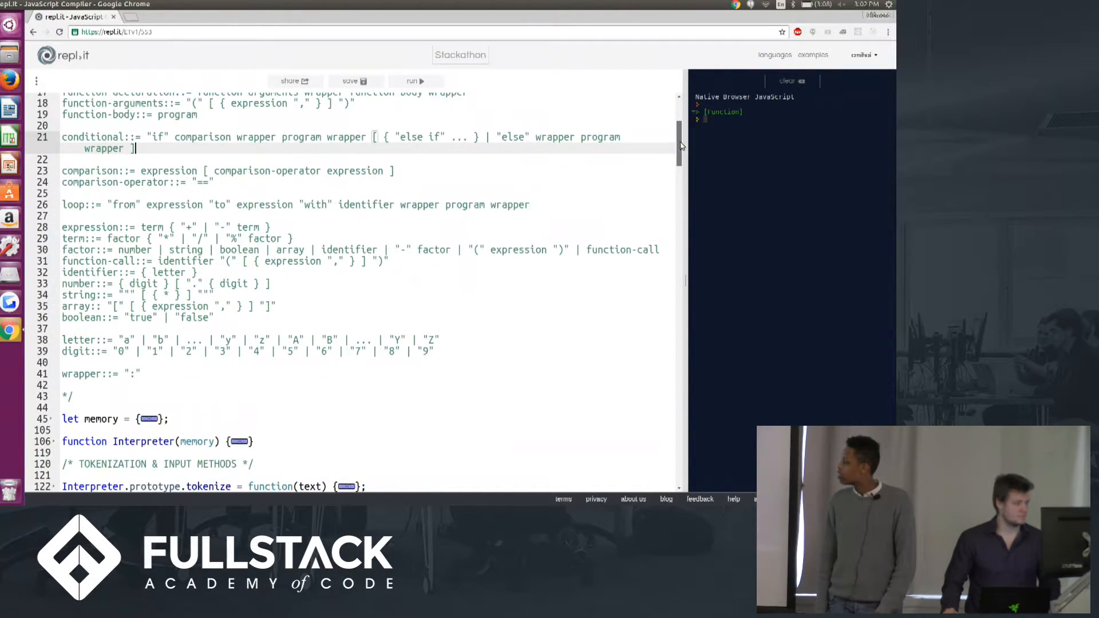
{"action": "scroll", "scroll_direction": "down", "scroll_amount": 3}
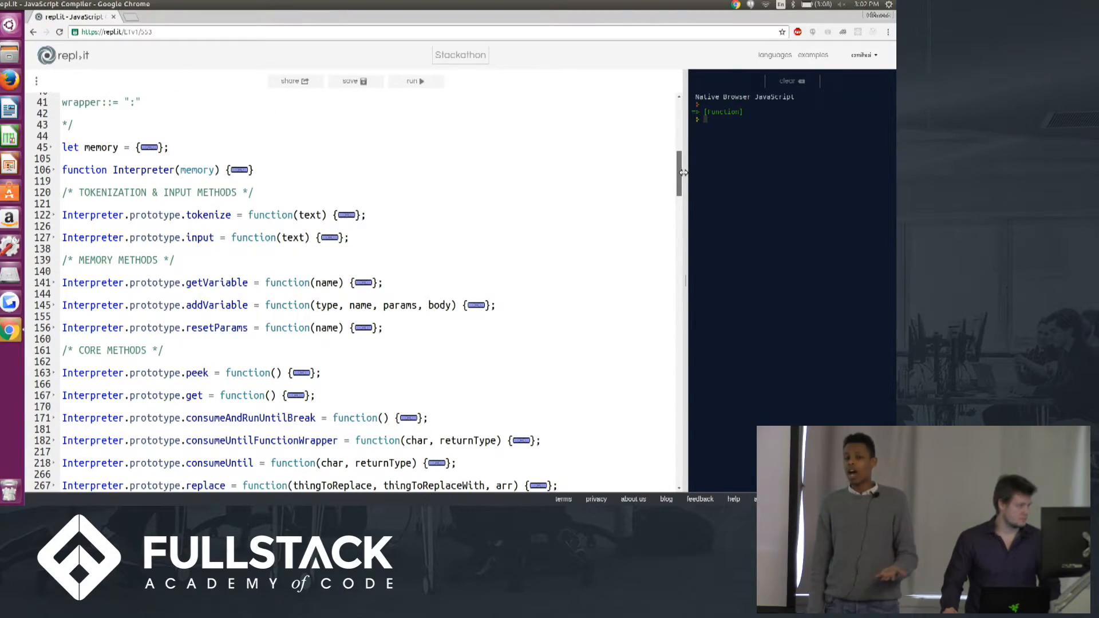
{"action": "scroll", "scroll_direction": "down", "scroll_amount": 3}
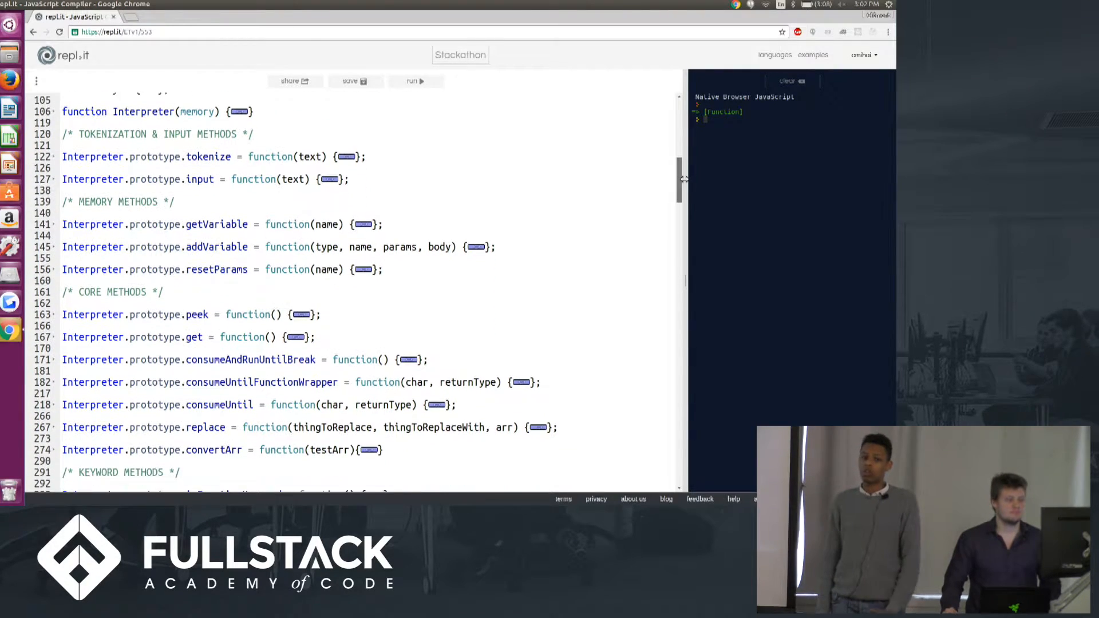
{"action": "scroll", "scroll_direction": "down", "scroll_amount": 3}
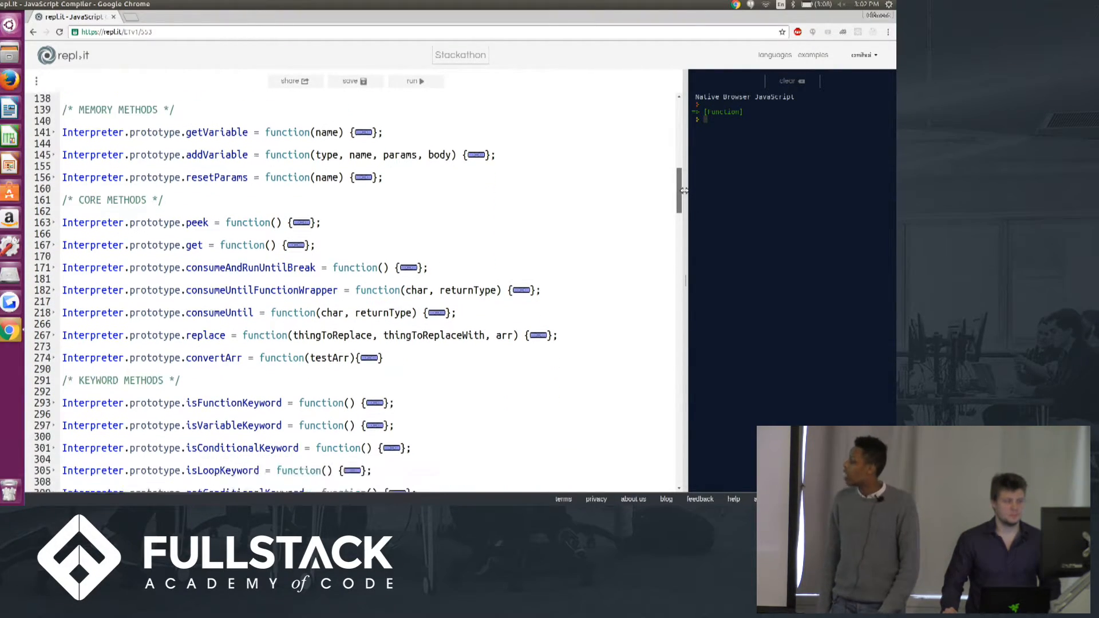
{"action": "scroll", "scroll_direction": "down", "scroll_amount": 3}
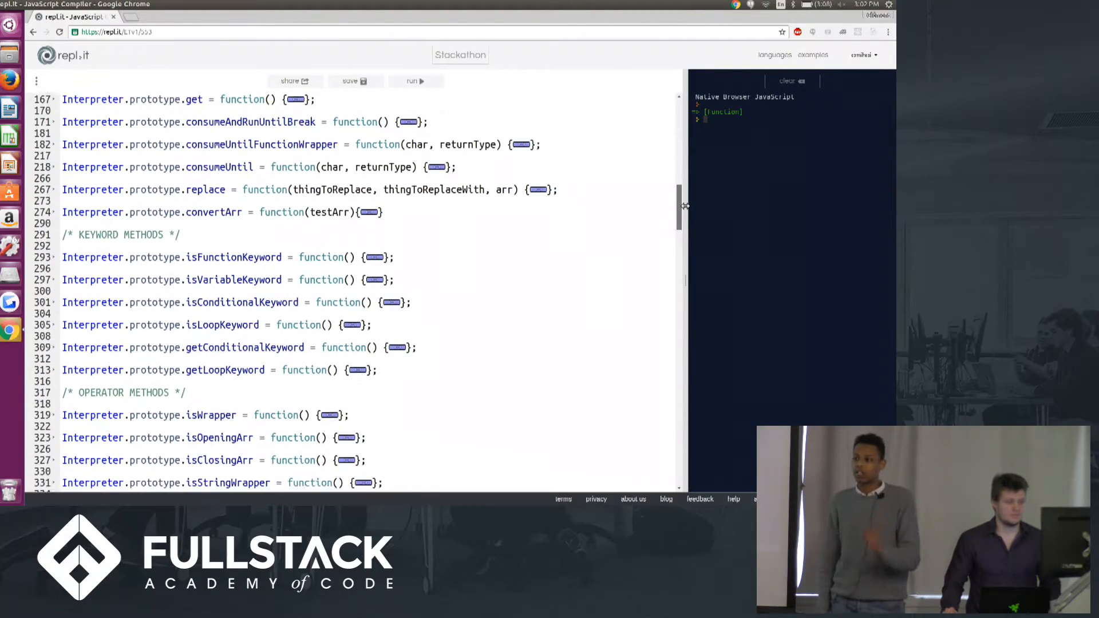
{"action": "scroll", "scroll_direction": "down", "scroll_amount": 3}
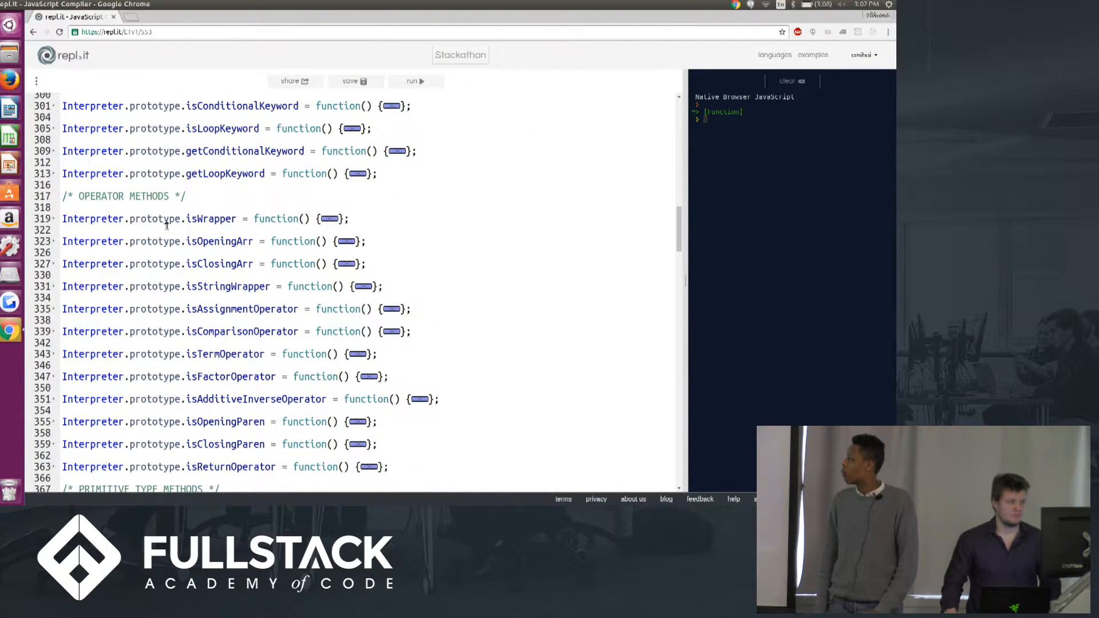
{"action": "type", "text": "return this.peek() === \":\";"}
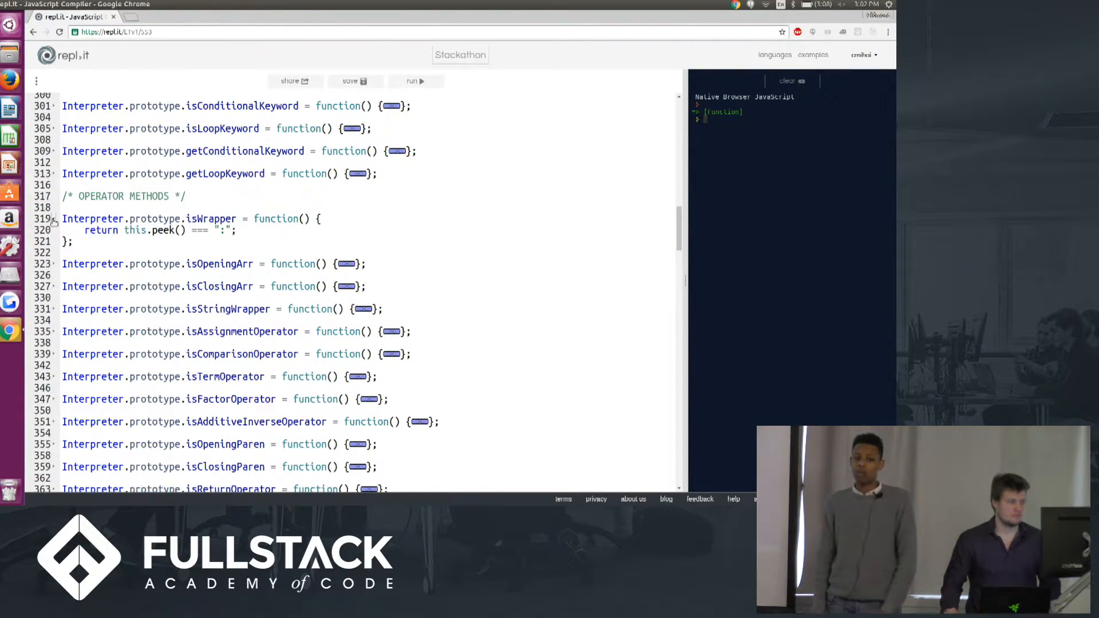
Scroll to the examples section and start uncommenting the variable declaration example.
{"action": "scroll", "scroll_direction": "down", "scroll_amount": 3}
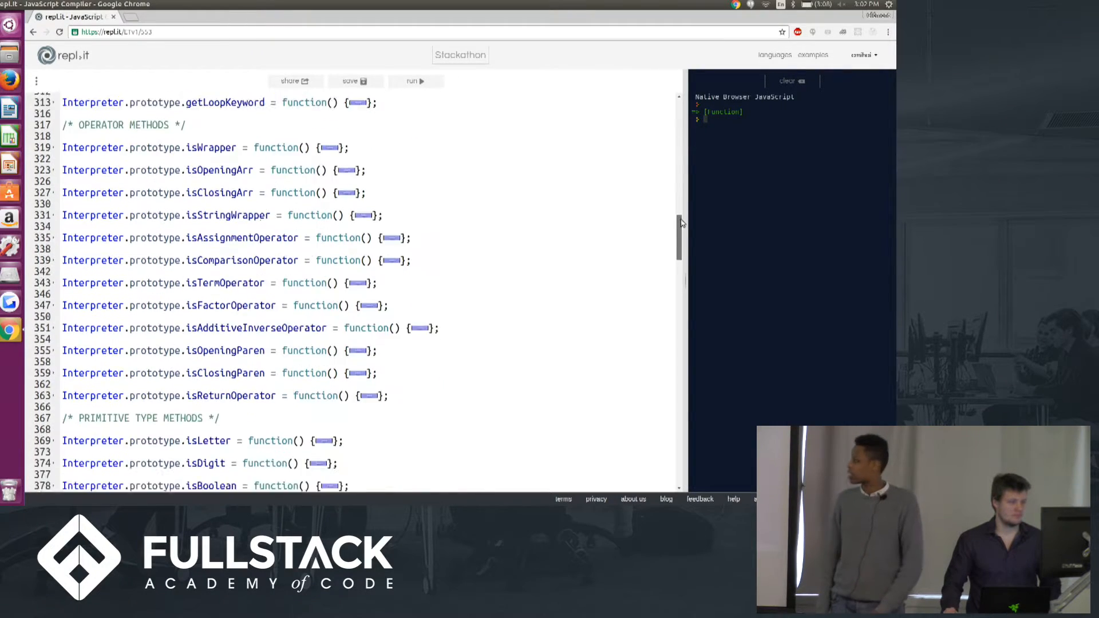
{"action": "scroll", "scroll_direction": "down", "scroll_amount": 3}
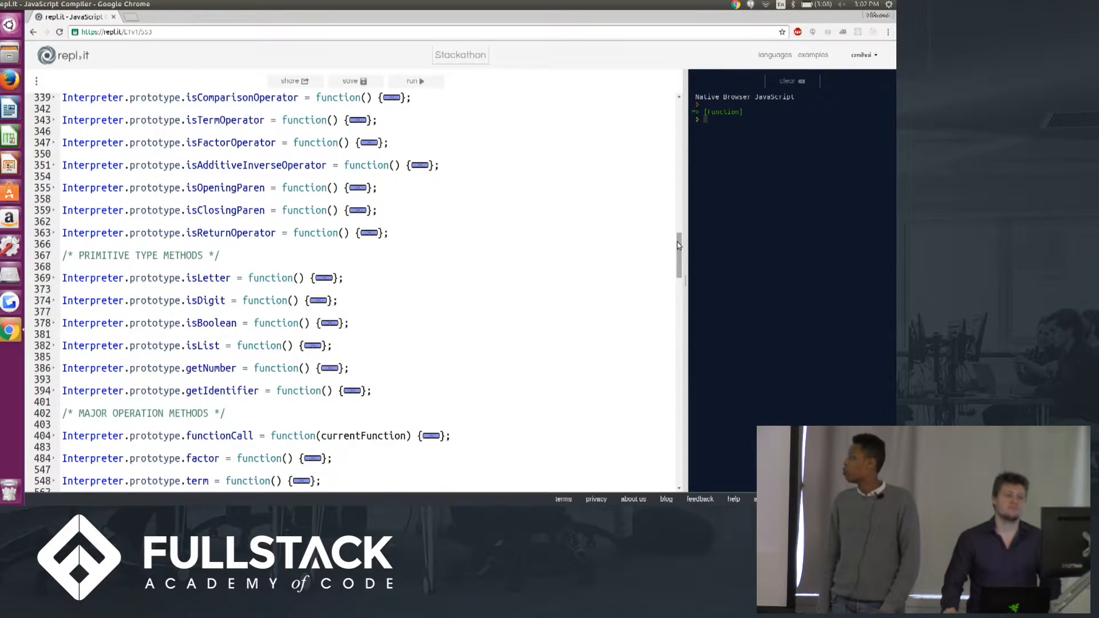
{"action": "scroll", "scroll_direction": "down", "scroll_amount": 3}
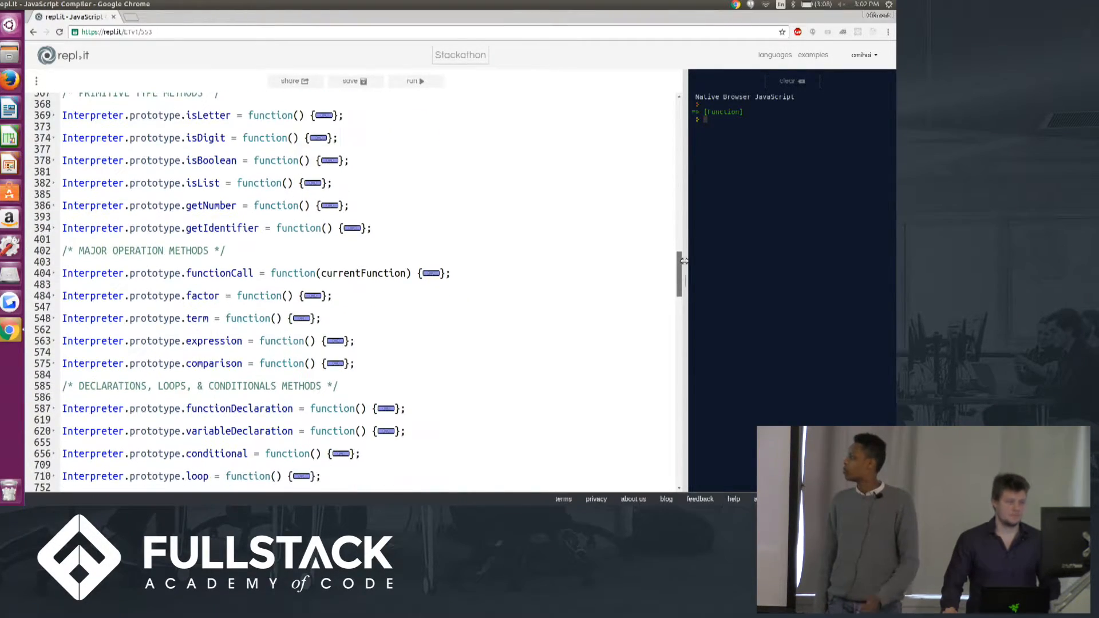
{"action": "scroll", "scroll_direction": "down", "scroll_amount": 3}
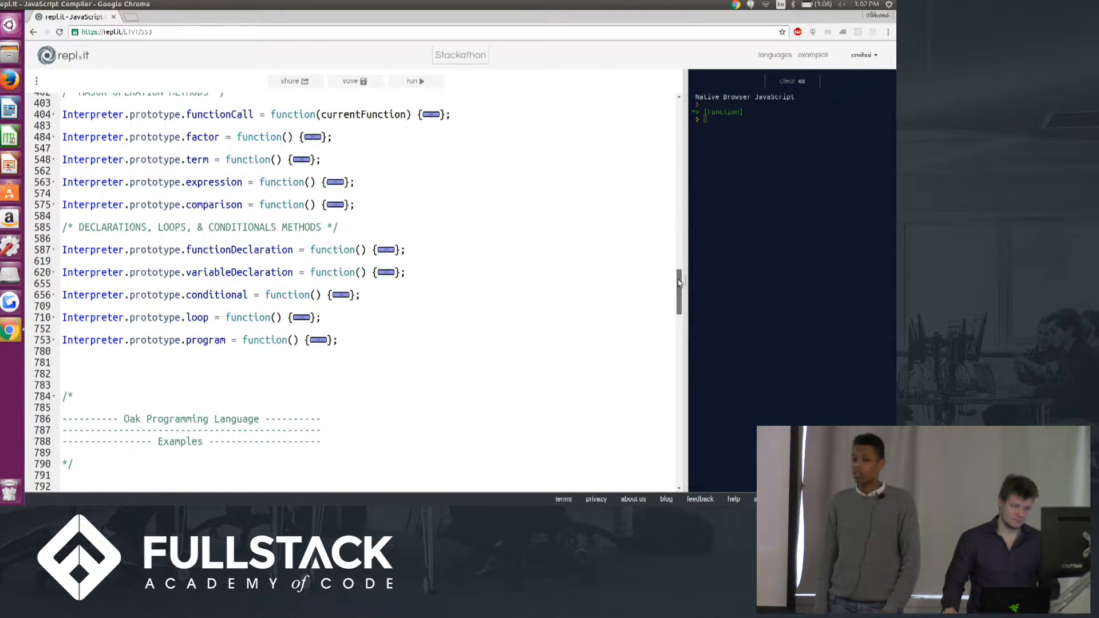
{"action": "scroll", "scroll_direction": "down", "scroll_amount": 3}
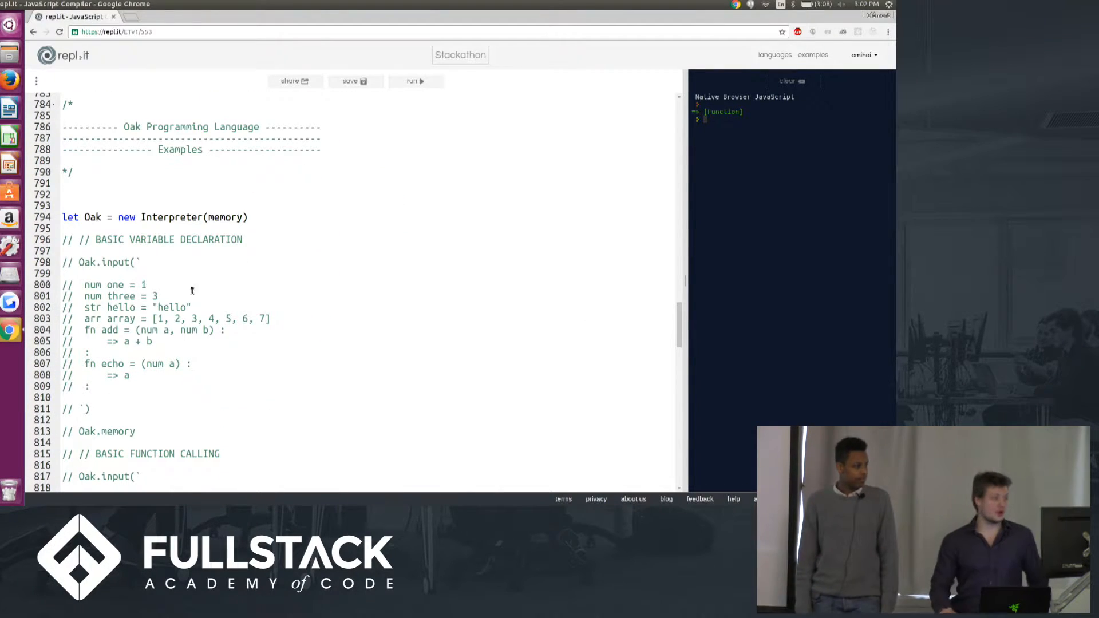
{"action": "left_click", "coordinate": [91, 217]}
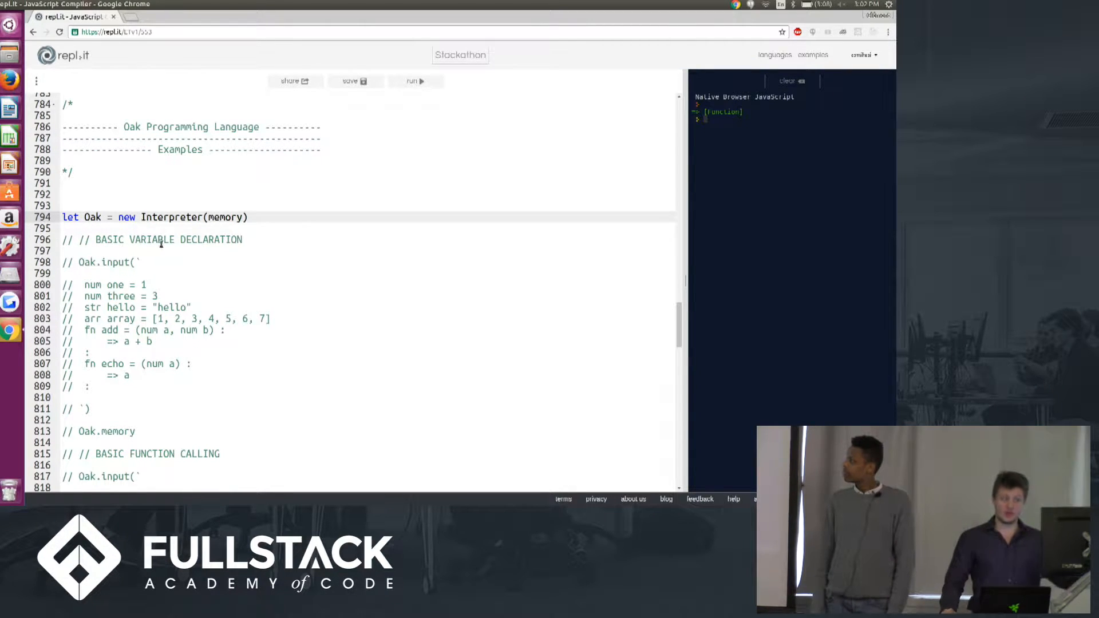
{"action": "left_click", "coordinate": [139, 431]}
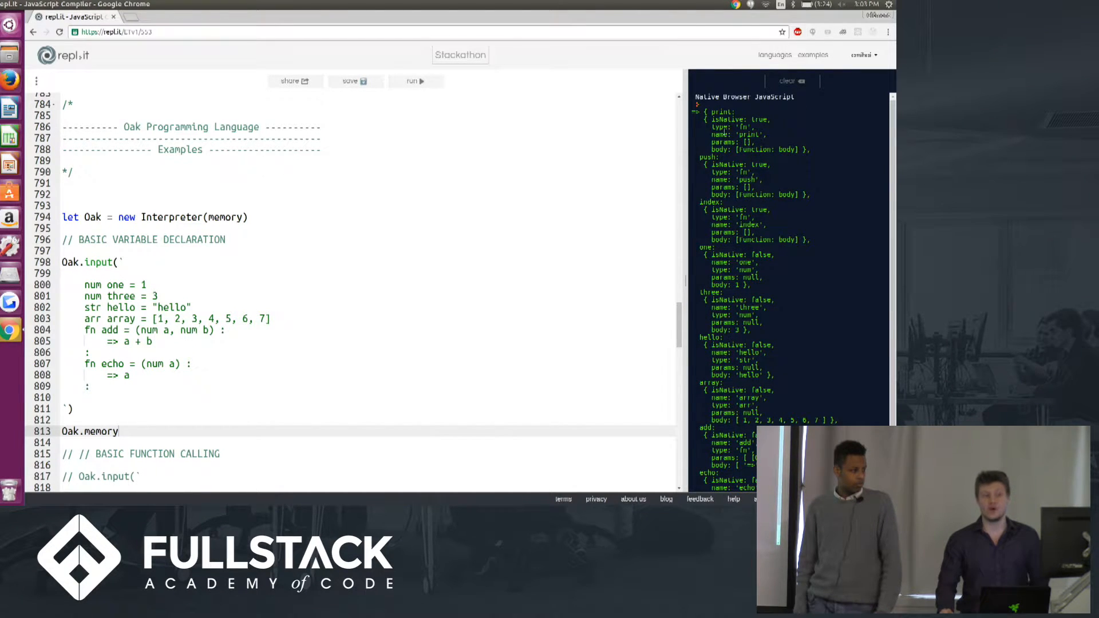
{"action": "mouse_move", "coordinate": [261, 338]}
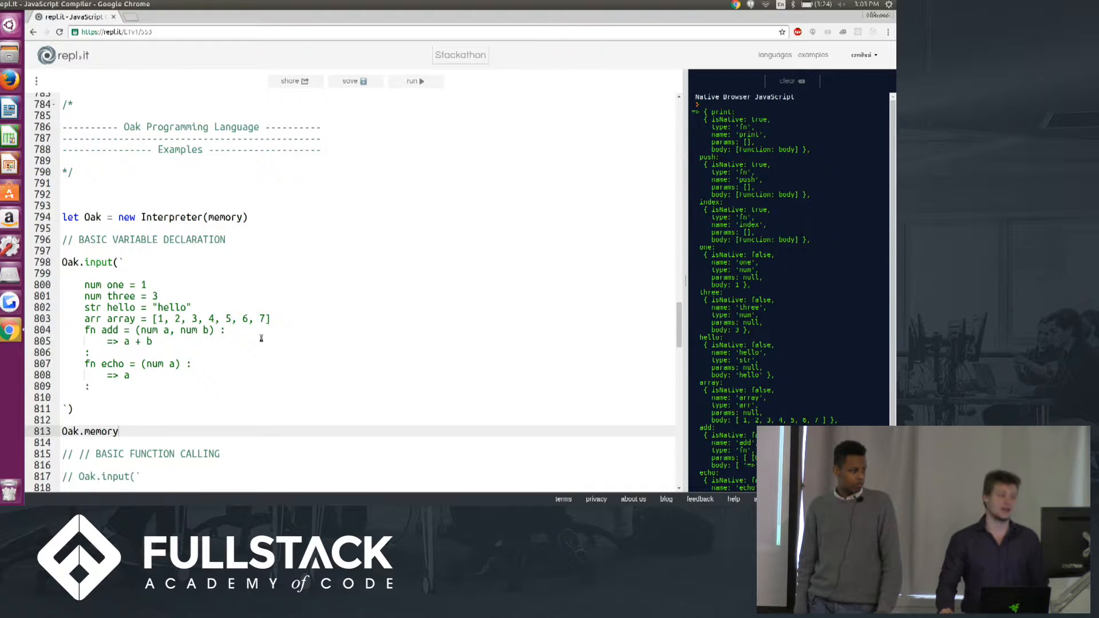
Select the BASIC FUNCTION CALLING lines, including add(echo(one), three), to uncomment them.
{"action": "scroll", "scroll_direction": "down", "scroll_amount": 3}
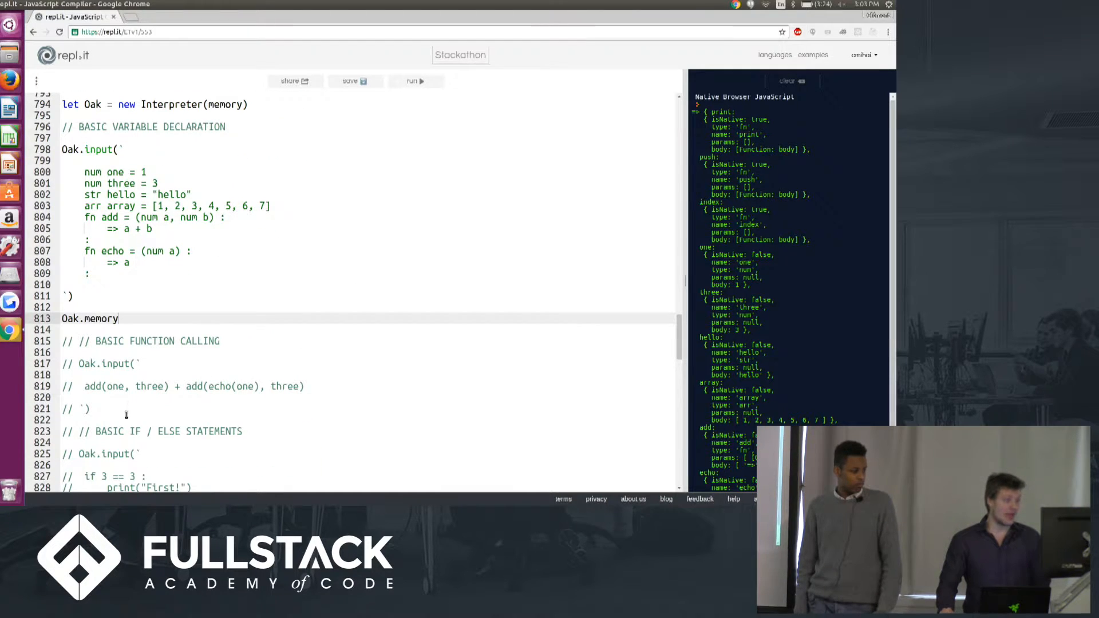
{"action": "left_click_drag", "start_coordinate": [63, 341], "coordinate": [89, 408]}
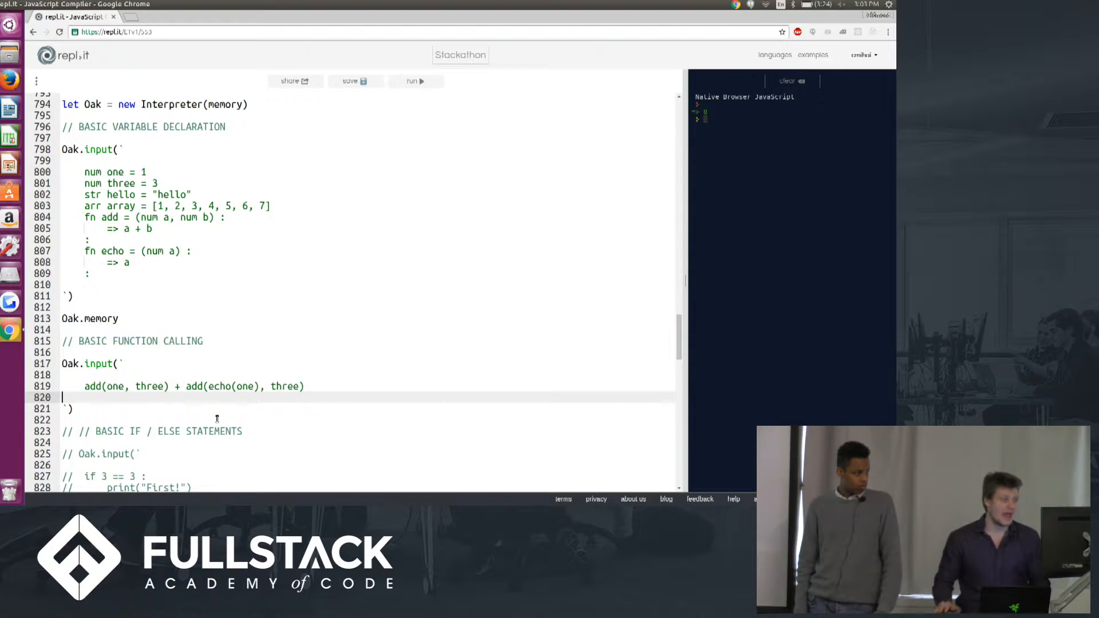
{"action": "scroll", "scroll_direction": "down", "scroll_amount": 3}
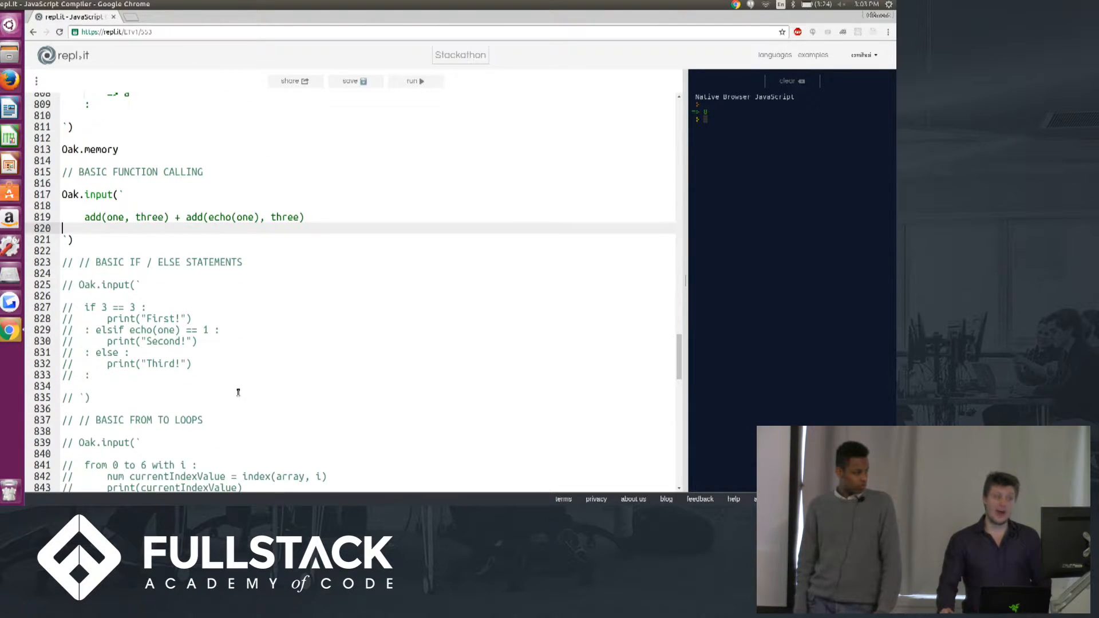
Uncomment the if/else block, changing 3 == 3 to 3 == 4 and echo(one) to echo(three).
{"action": "left_click_drag", "start_coordinate": [63, 262], "coordinate": [90, 397]}
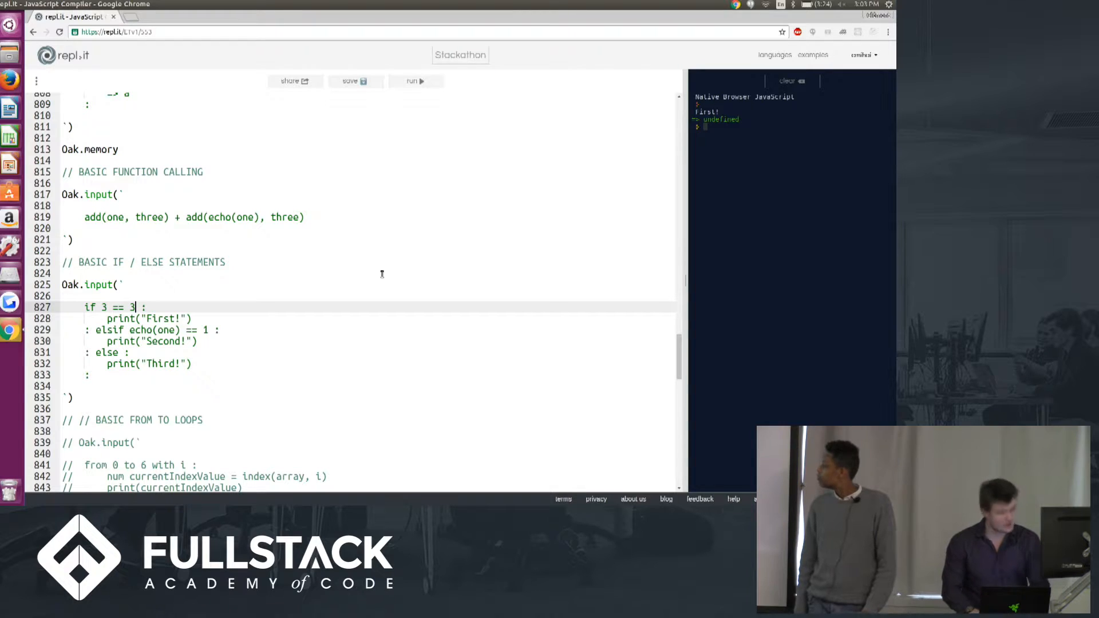
{"action": "type", "text": "4"}
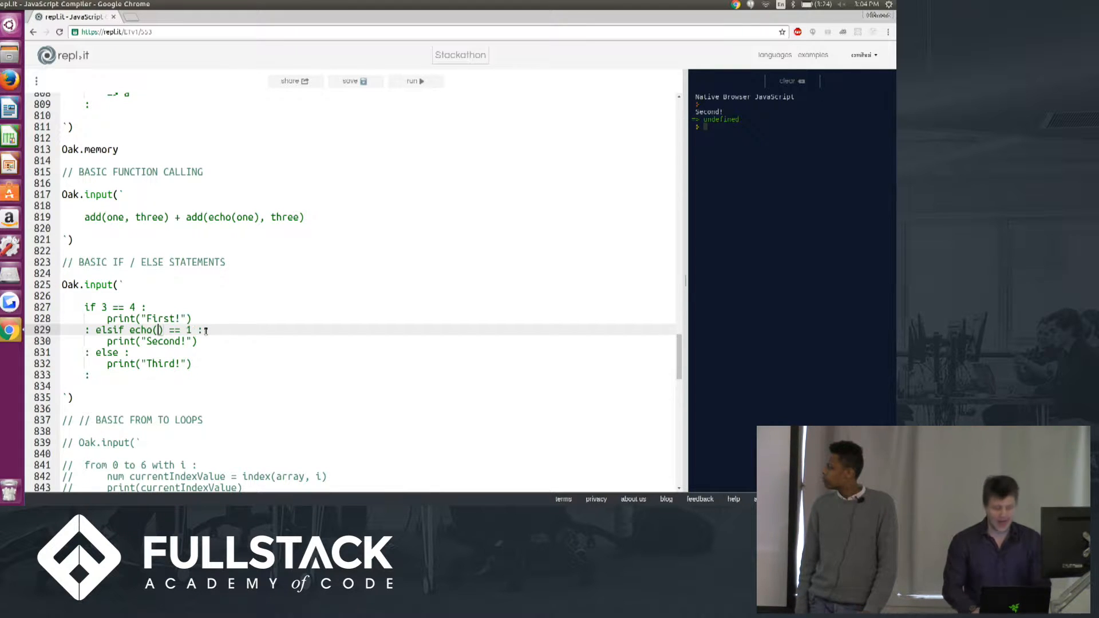
{"action": "type", "text": "hello"}
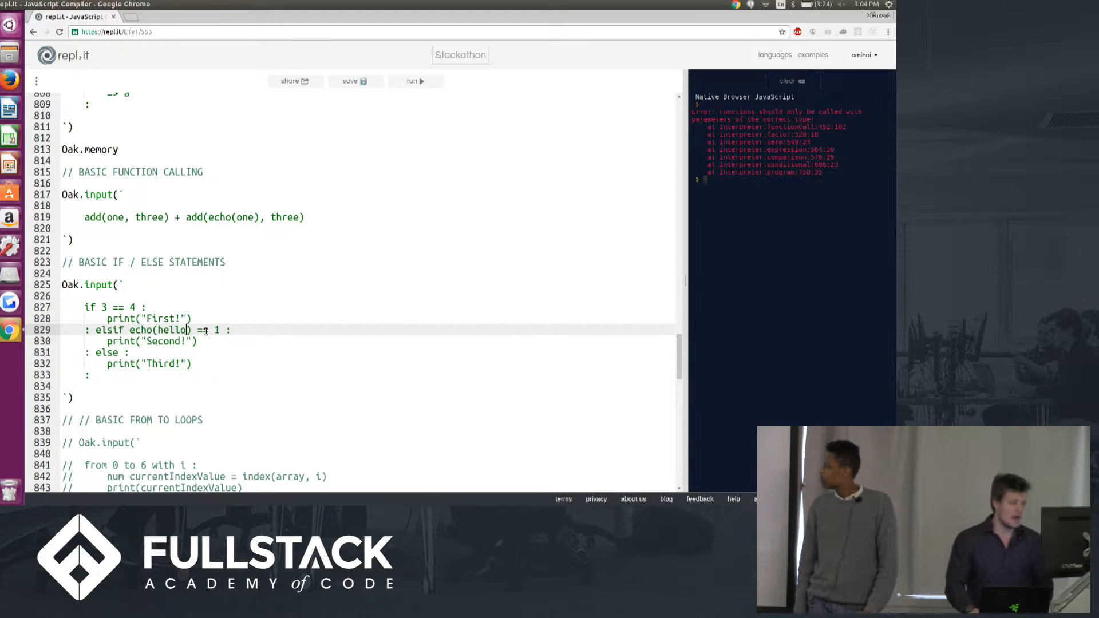
{"action": "type", "text": "three"}
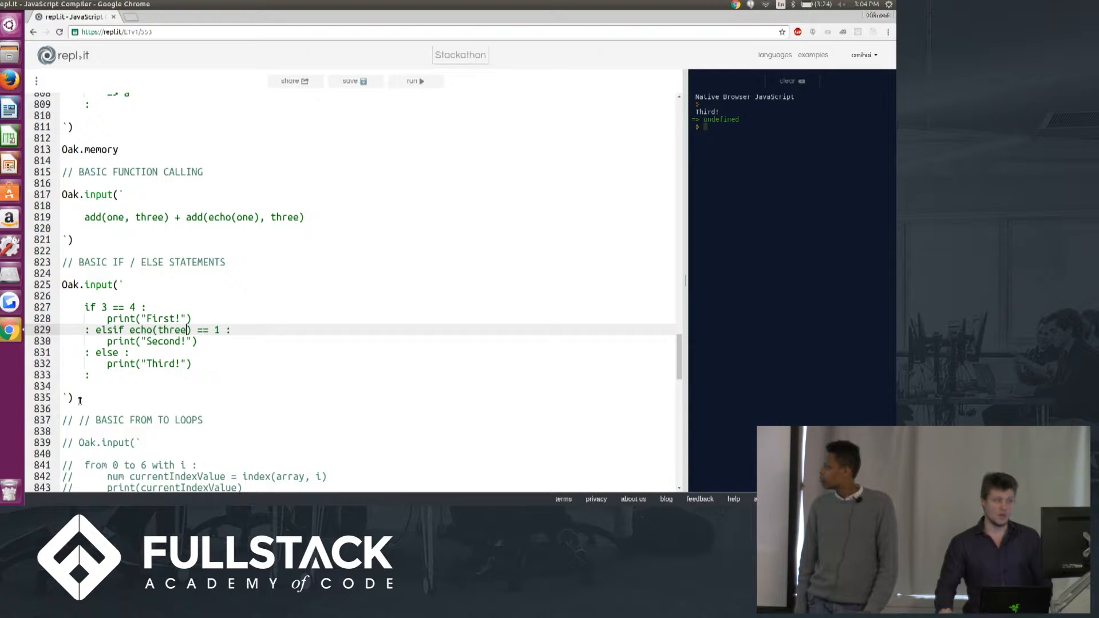
{"action": "left_click_drag", "start_coordinate": [63, 262], "coordinate": [74, 398]}
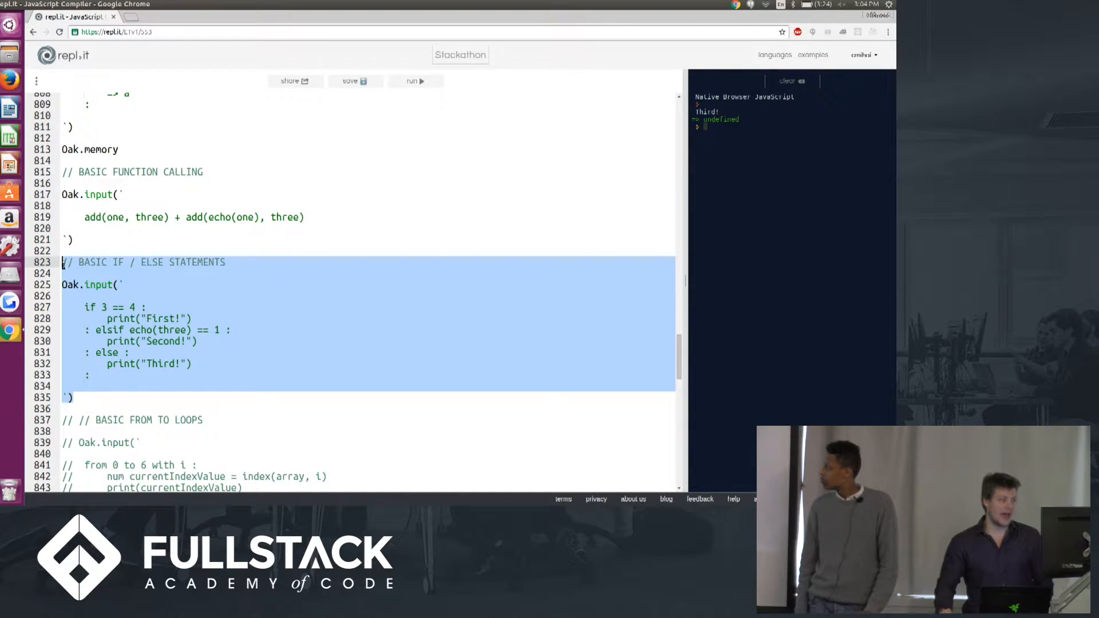
Comment out the if/else example again and scroll down to the loops.
{"action": "key", "text": "ctrl+/"}
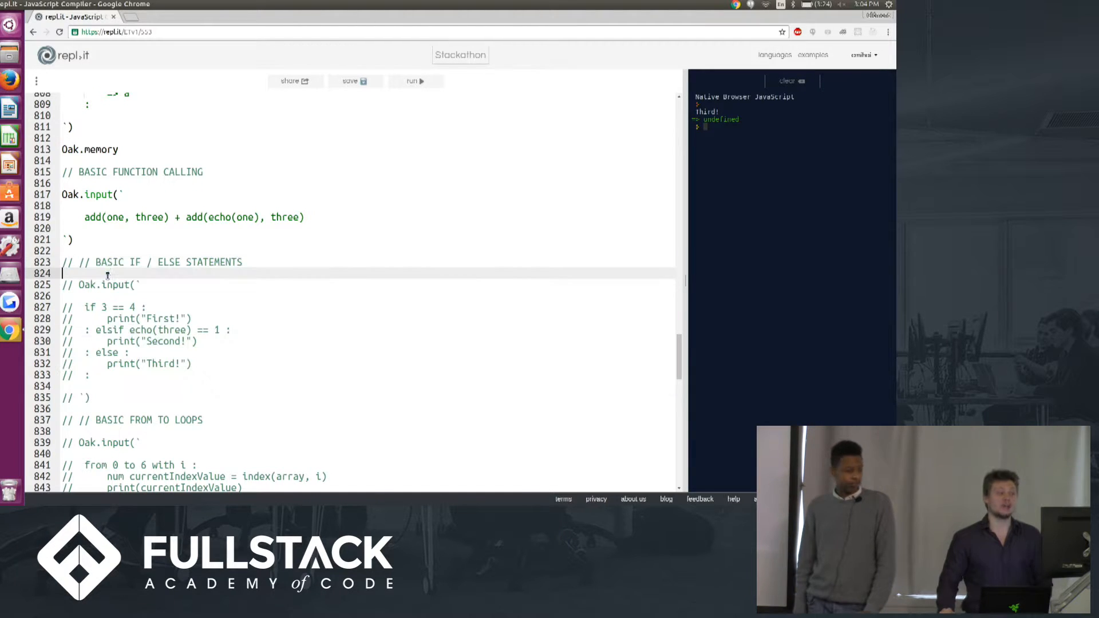
{"action": "scroll", "scroll_direction": "down", "scroll_amount": 3}
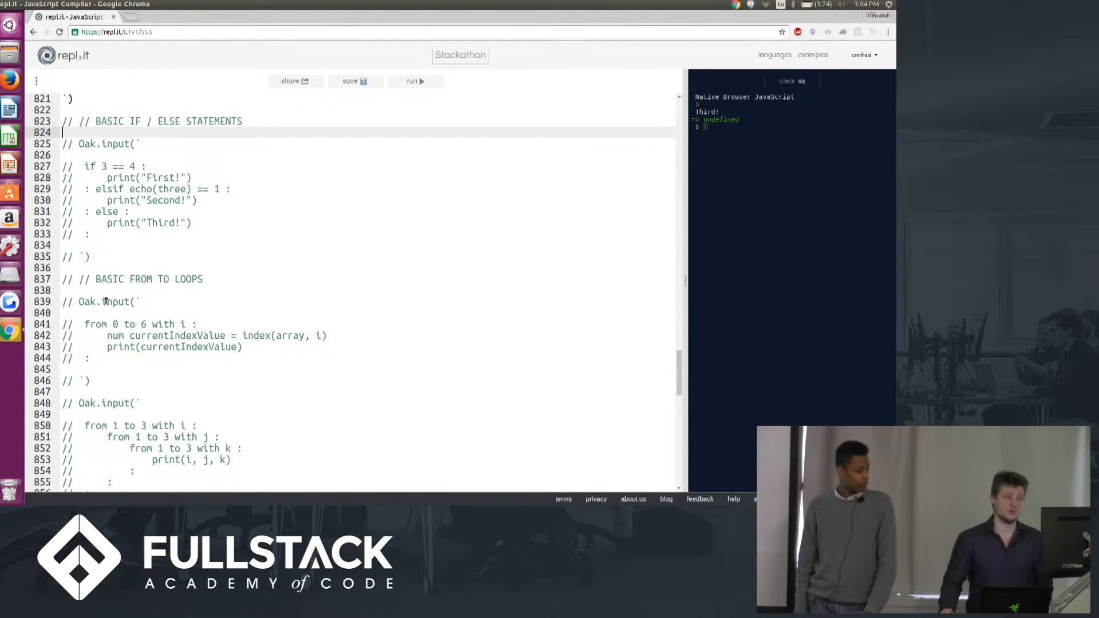
{"action": "scroll", "scroll_direction": "down", "scroll_amount": 3}
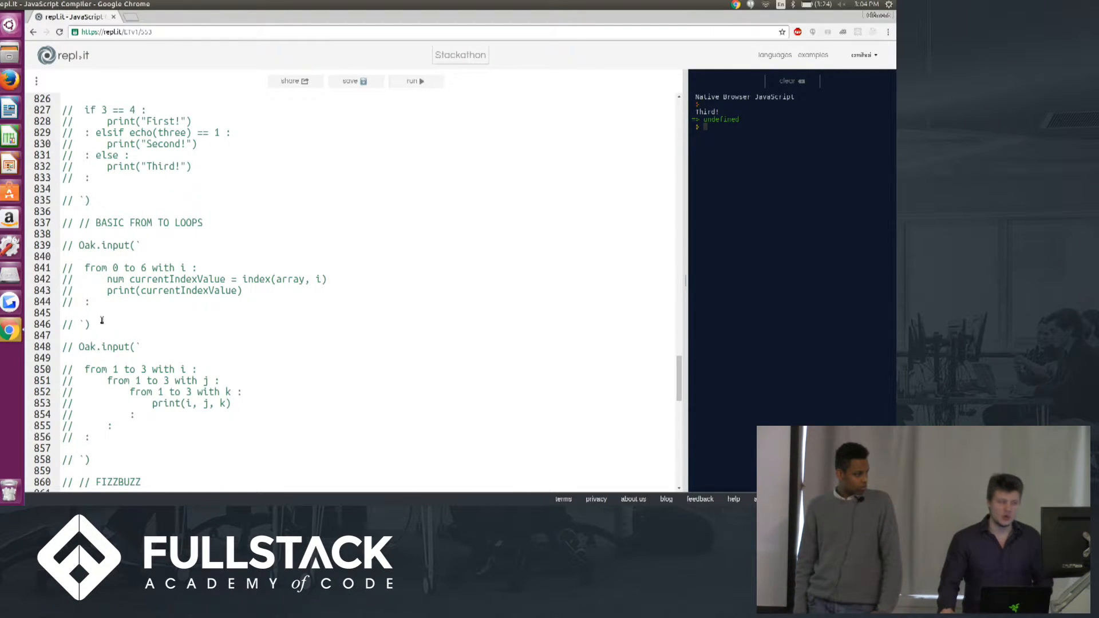
Uncomment and run the BASIC FROM TO LOOPS block, then reselect it for commenting.
{"action": "left_click_drag", "start_coordinate": [66, 222], "coordinate": [91, 324]}
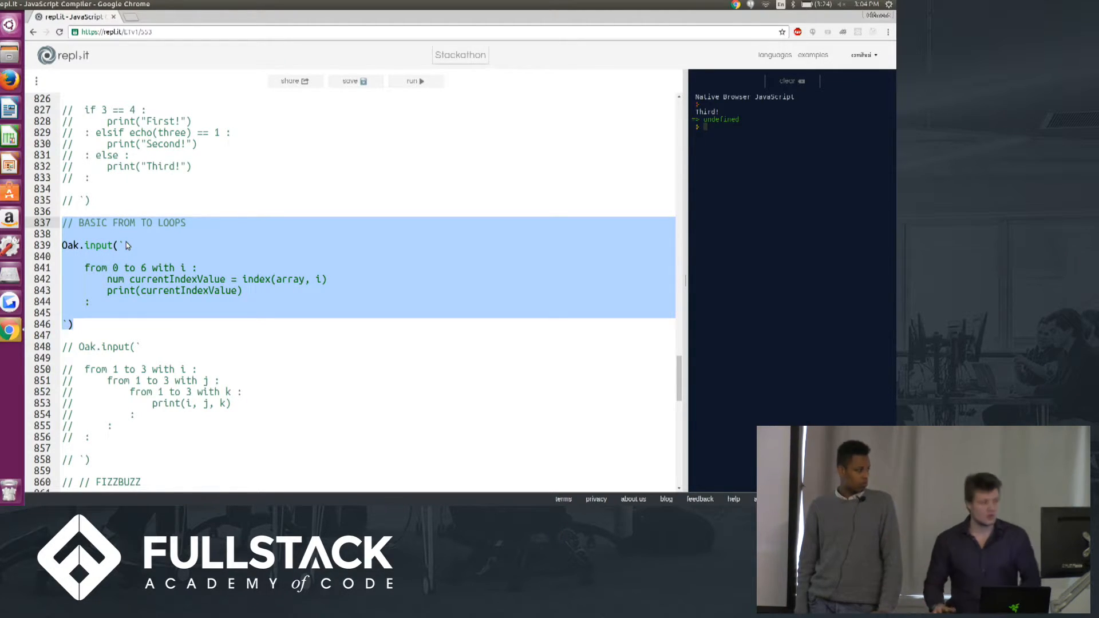
{"action": "left_click", "coordinate": [109, 291]}
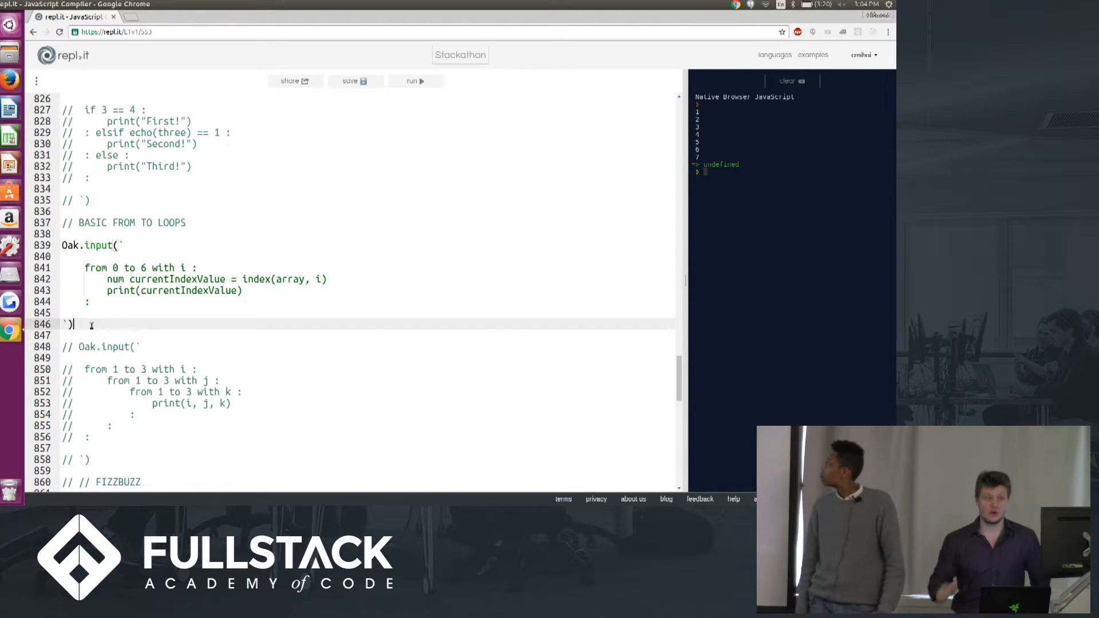
{"action": "mouse_move", "coordinate": [124, 324]}
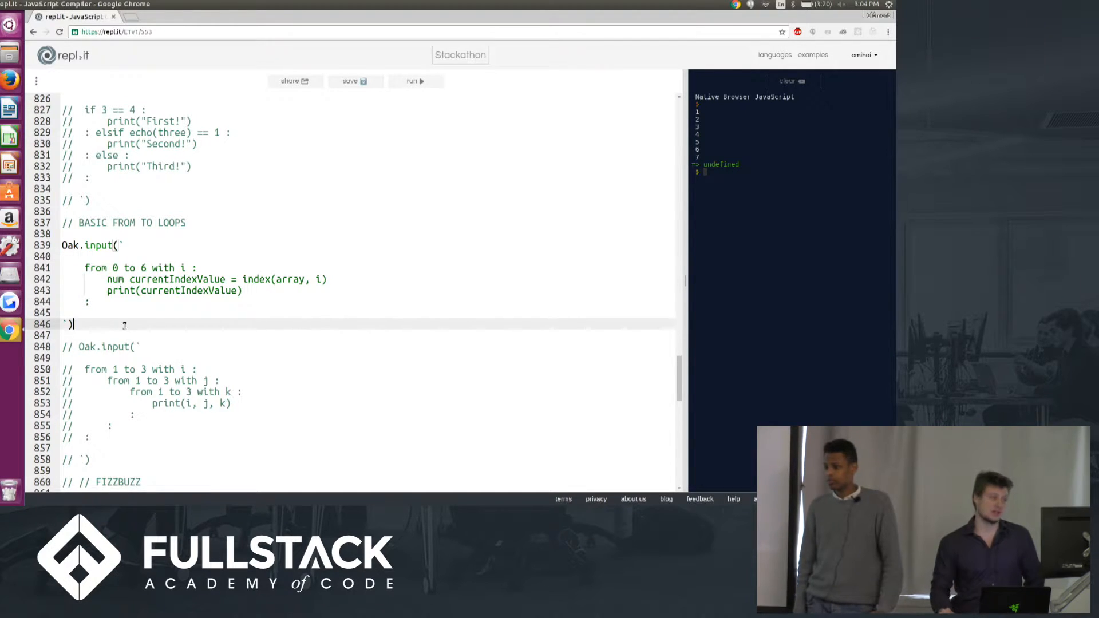
{"action": "left_click_drag", "start_coordinate": [63, 256], "coordinate": [74, 323]}
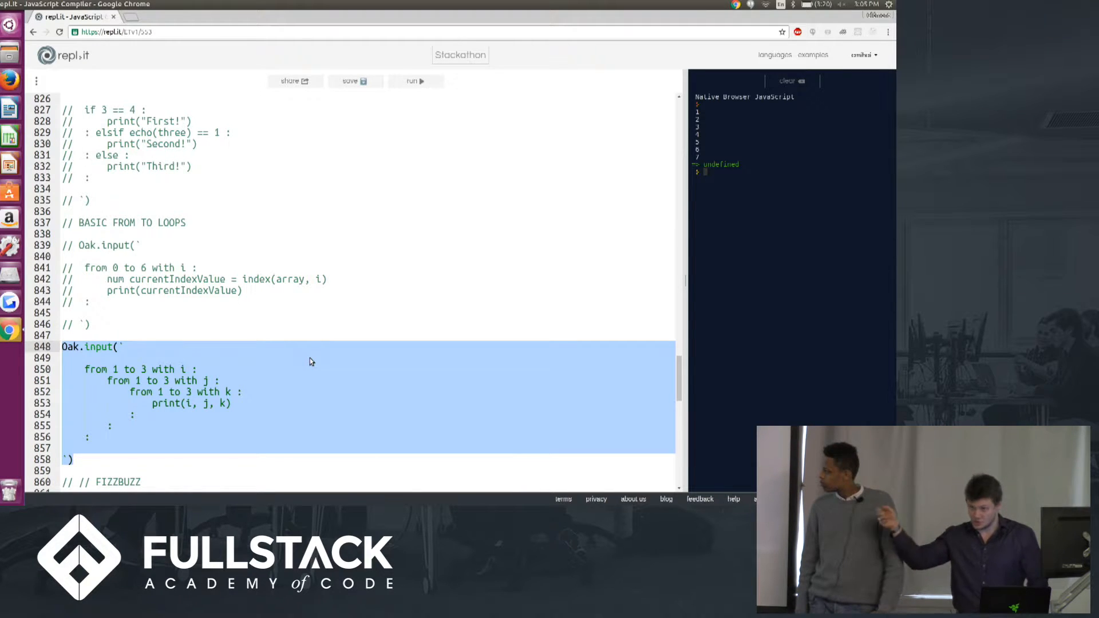
Run the nested loop example, printing every i, j, k triple from 1 to 3.
{"action": "left_click", "coordinate": [413, 81]}
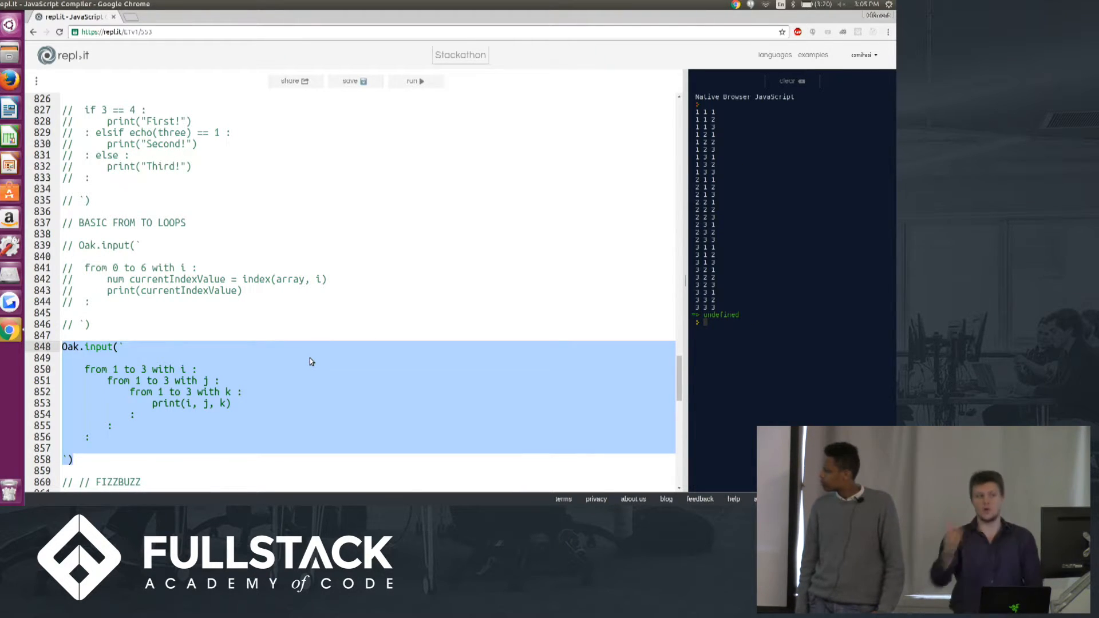
{"action": "scroll", "scroll_direction": "down", "scroll_amount": 3}
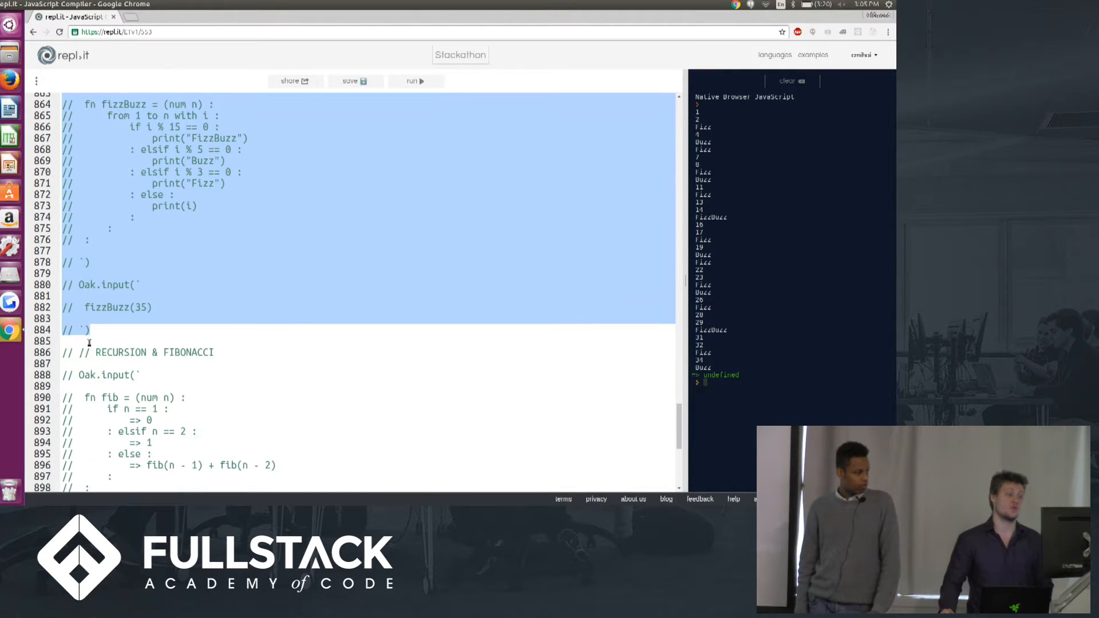
Scroll down to the FizzBuzz example block.
{"action": "scroll", "scroll_direction": "down", "scroll_amount": 3}
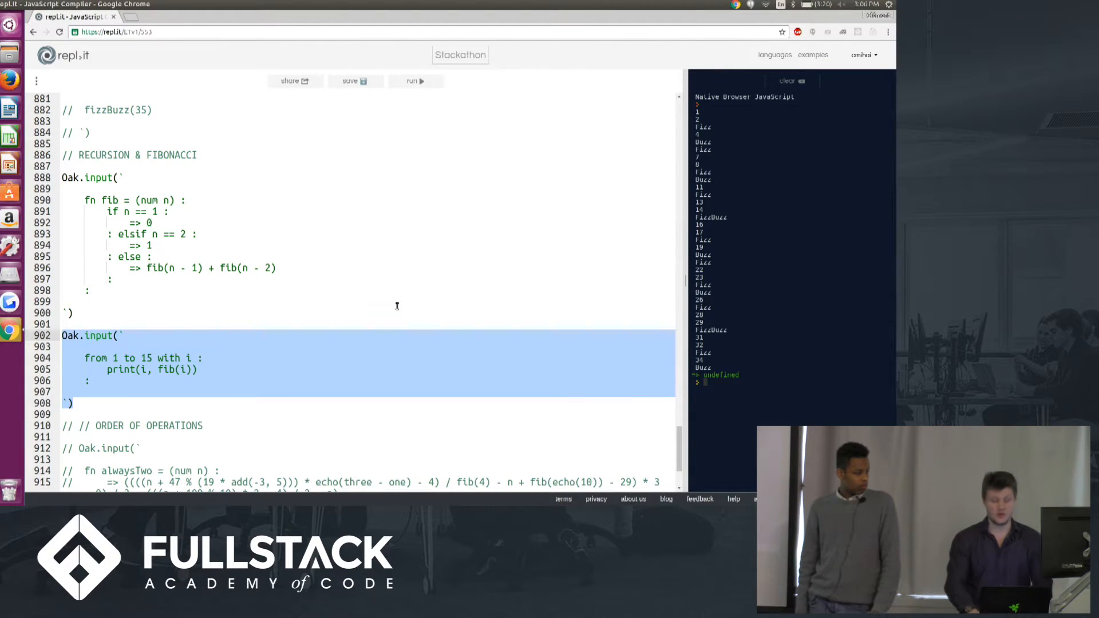
Run the Fibonacci example, printing fib(1) through fib(15), from 0 to 377.
{"action": "left_click", "coordinate": [413, 81]}
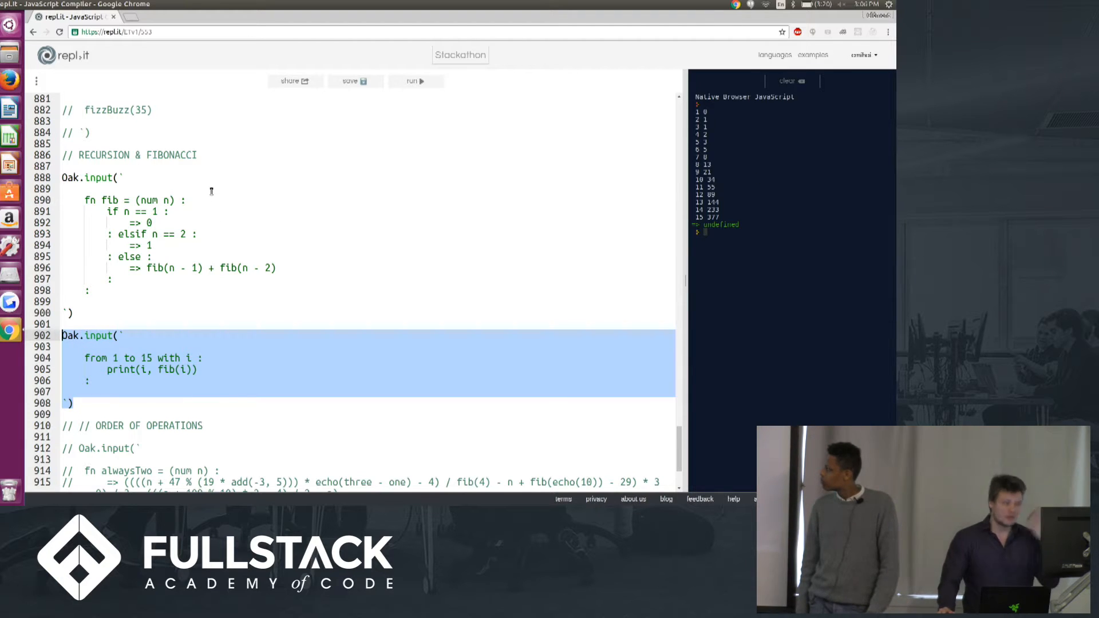
{"action": "mouse_move", "coordinate": [219, 234]}
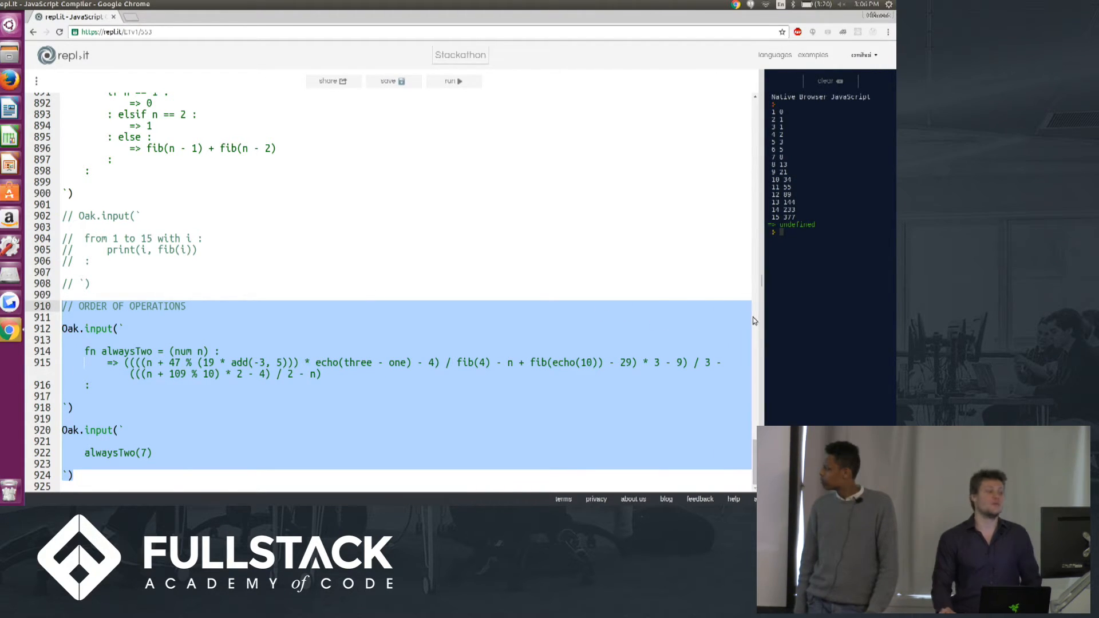
{"action": "mouse_move", "coordinate": [612, 343]}
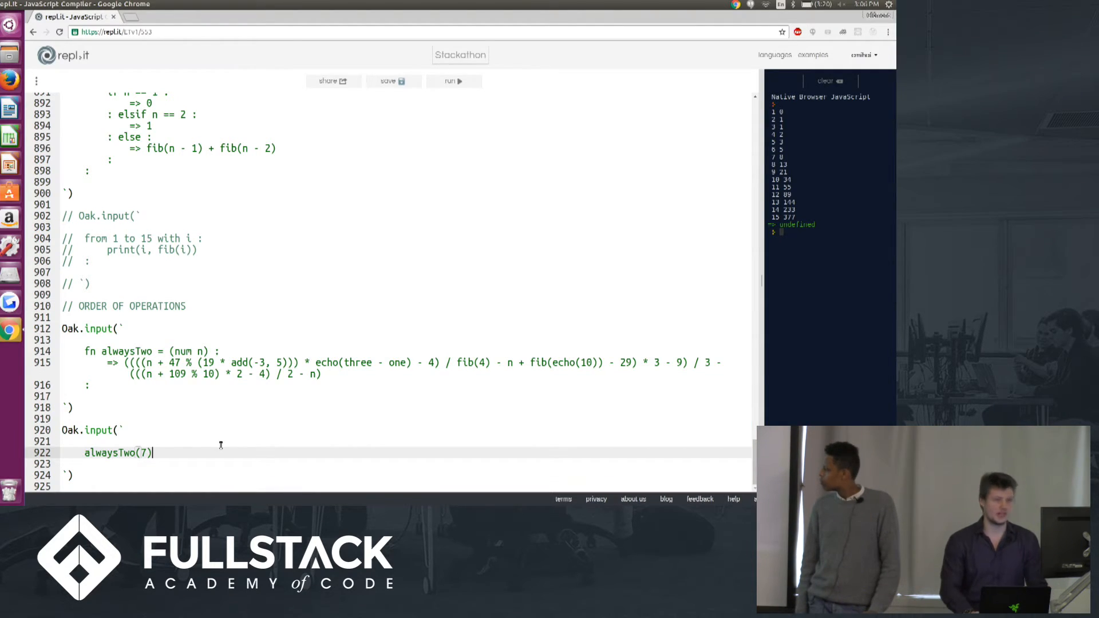
Change the alwaysTwo argument to 897141 and edit a formula constant to 3.
{"action": "type", "text": "1"}
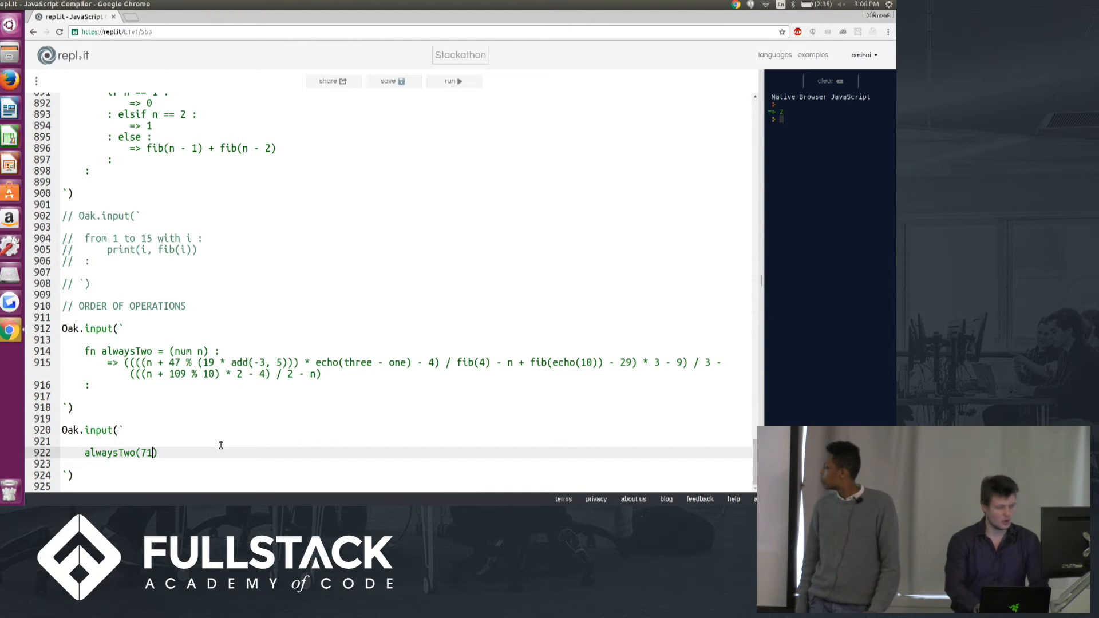
{"action": "type", "text": "41"}
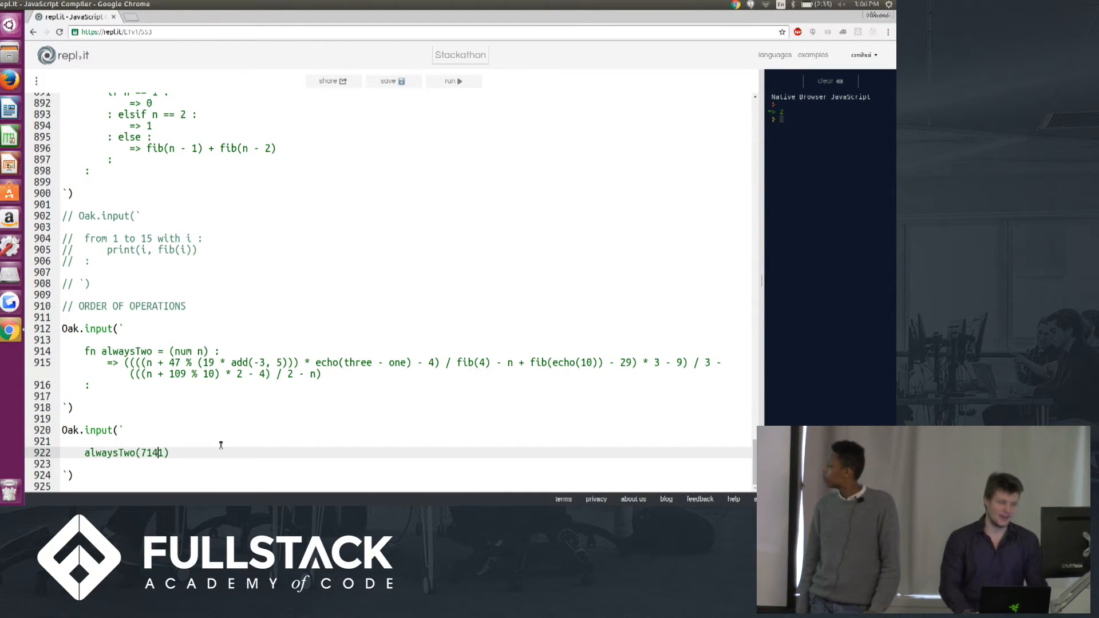
{"action": "type", "text": "891924"}
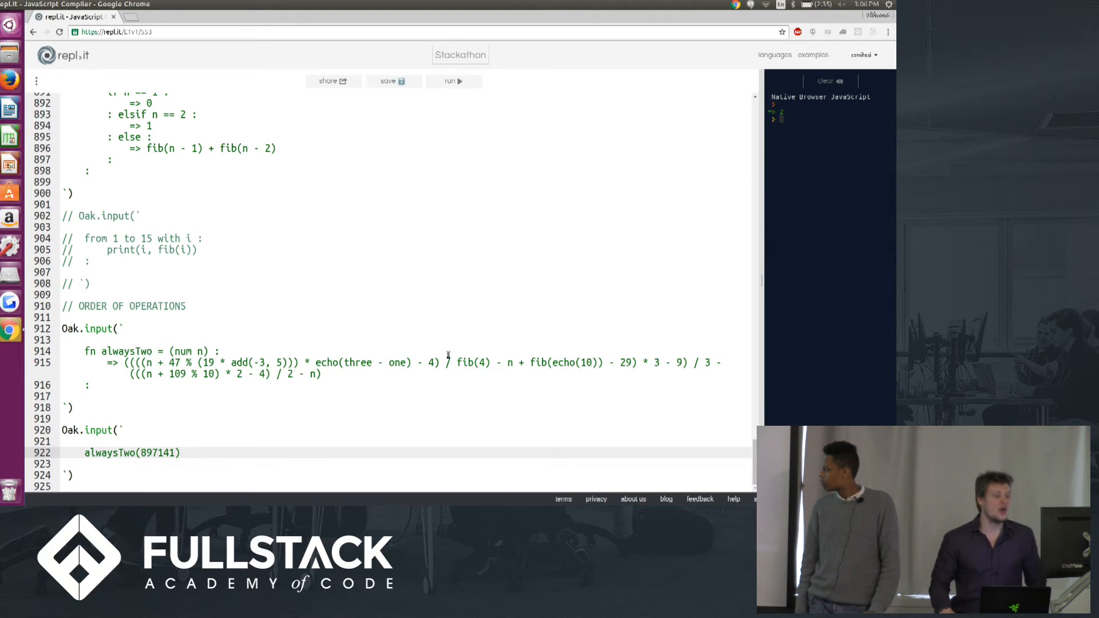
{"action": "type", "text": "3"}
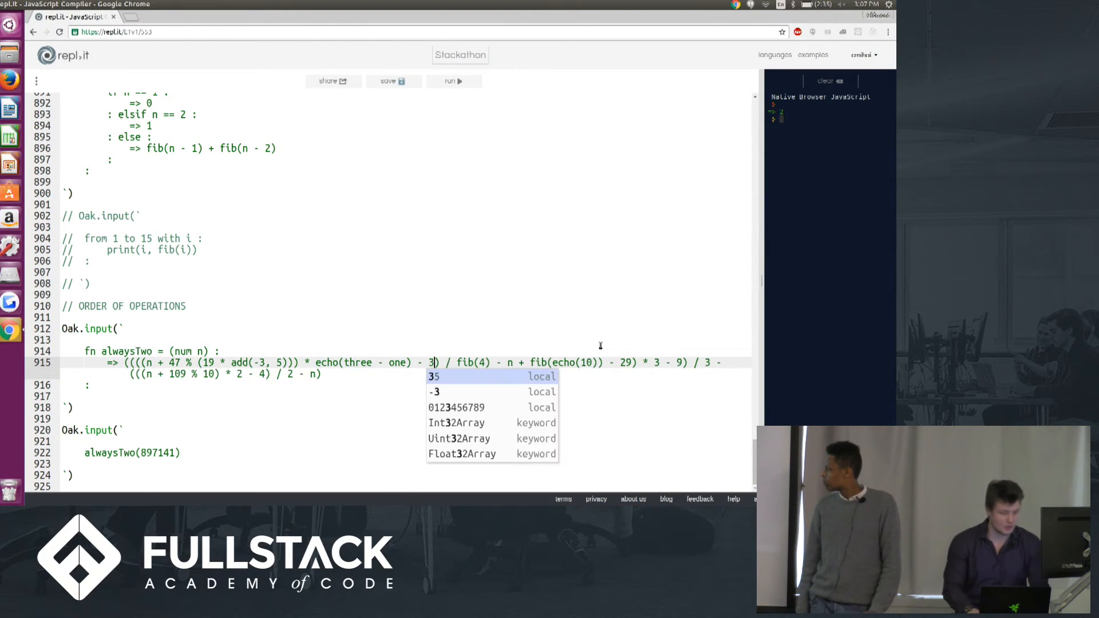